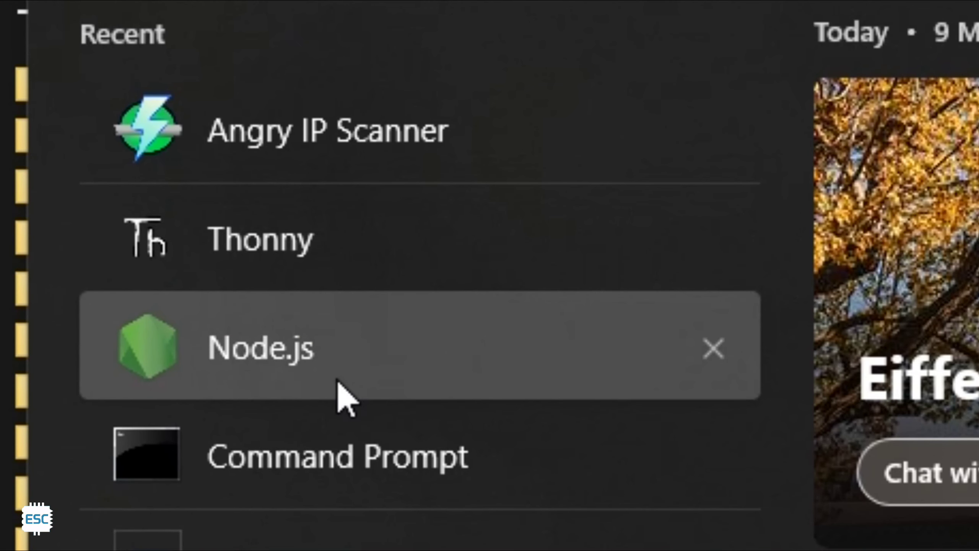
{"action": "mouse_move", "coordinate": [400, 260]}
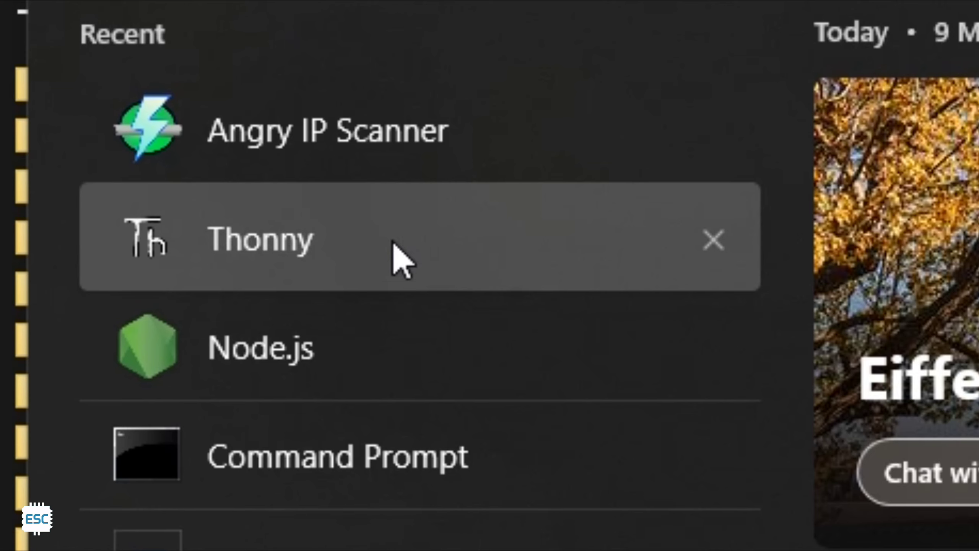
{"action": "mouse_move", "coordinate": [444, 200]}
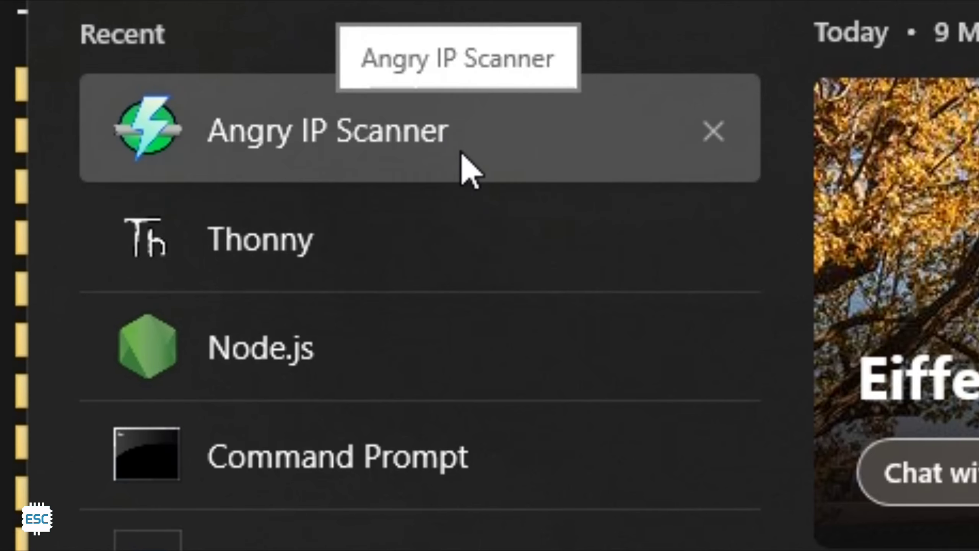
{"action": "mouse_move", "coordinate": [487, 372]}
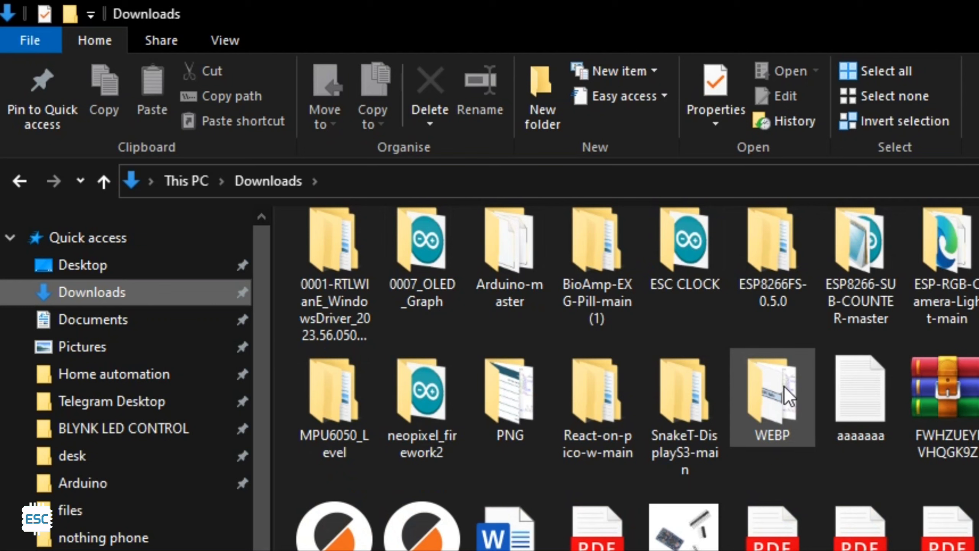
Open the inner React-on-pico-w-main folder in Downloads and launch cmd from its address bar
{"action": "double_click", "coordinate": [597, 390]}
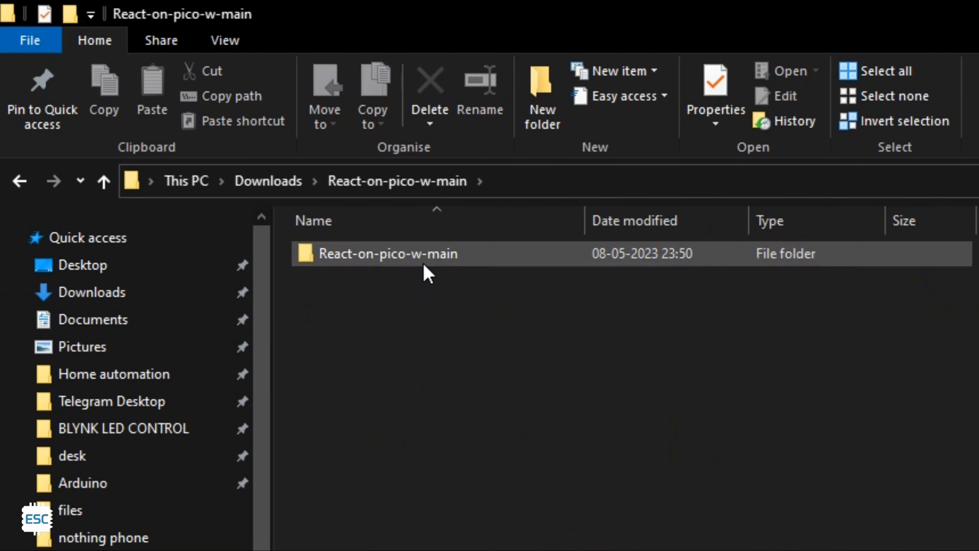
{"action": "double_click", "coordinate": [388, 253]}
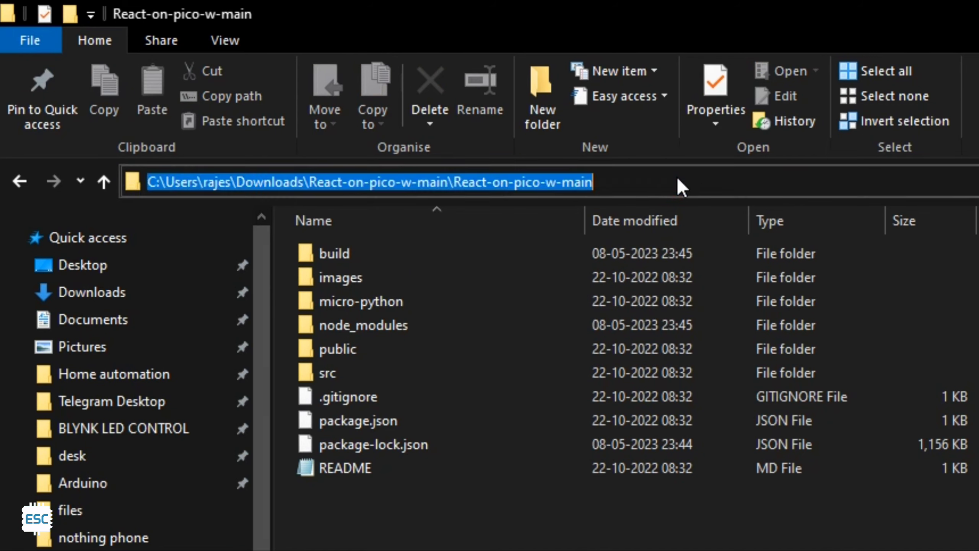
{"action": "type", "text": "cm"}
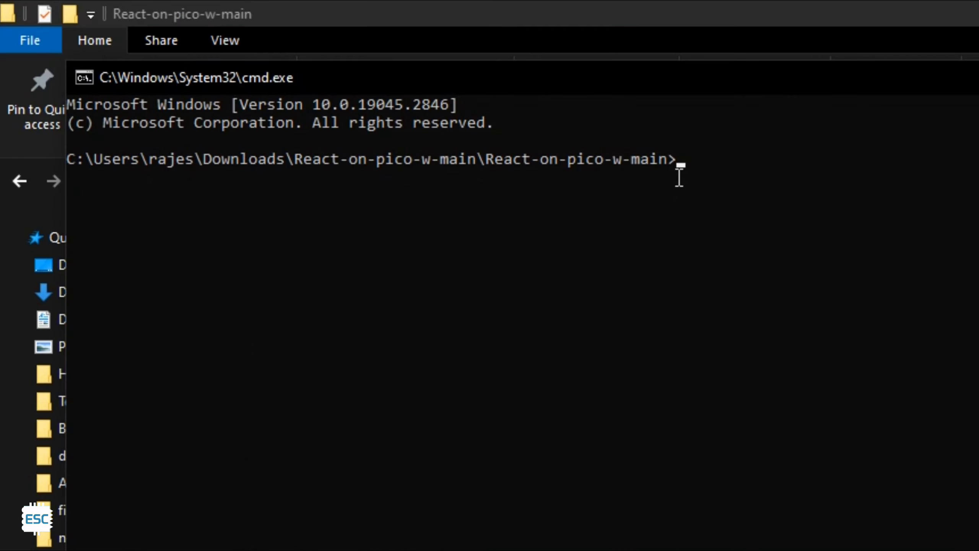
Run npm i to install dependencies, then npm run build for the production build
{"action": "type", "text": "npm"}
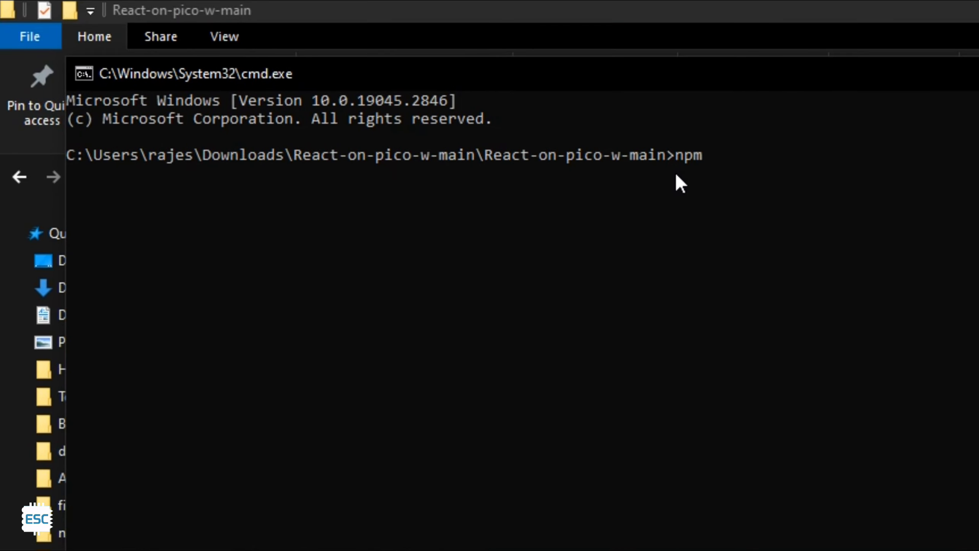
{"action": "type", "text": "i"}
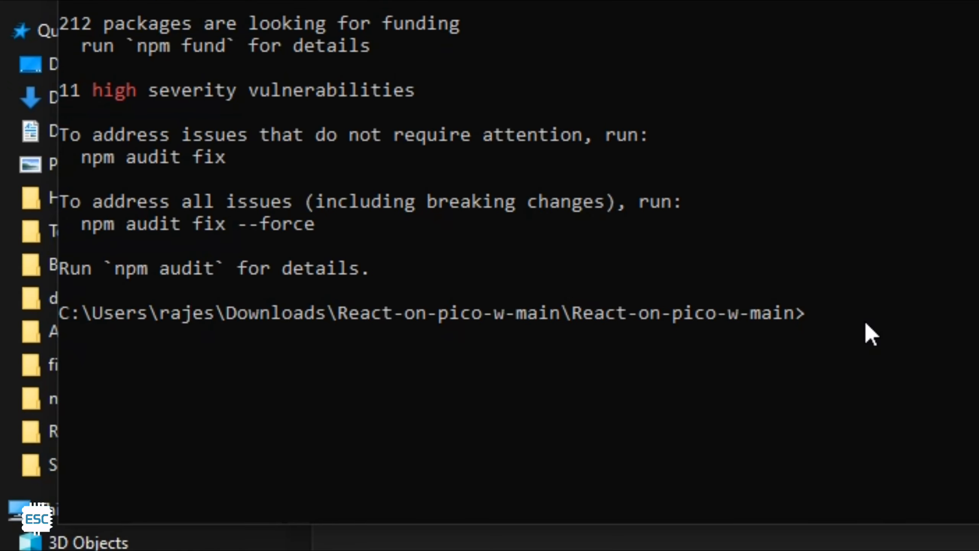
{"action": "type", "text": "npm"}
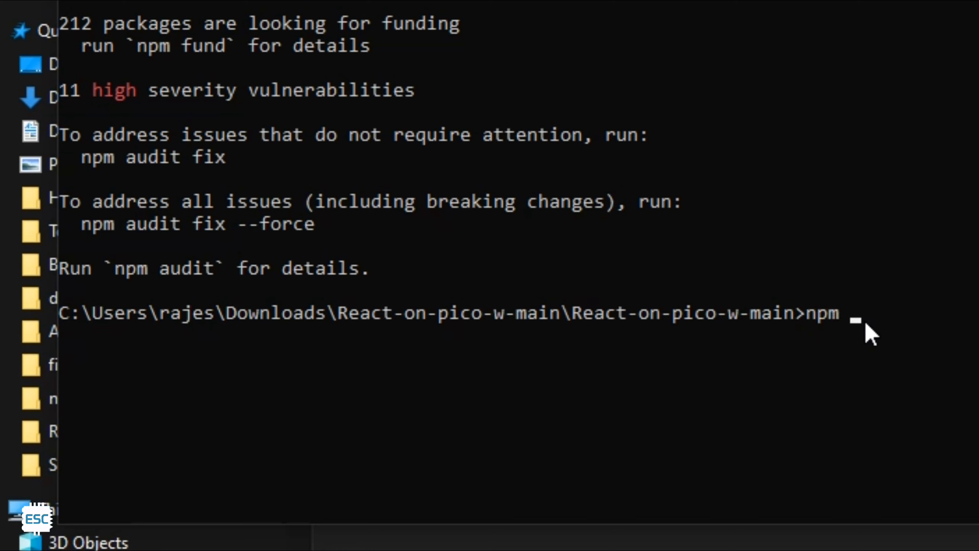
{"action": "type", "text": "run build"}
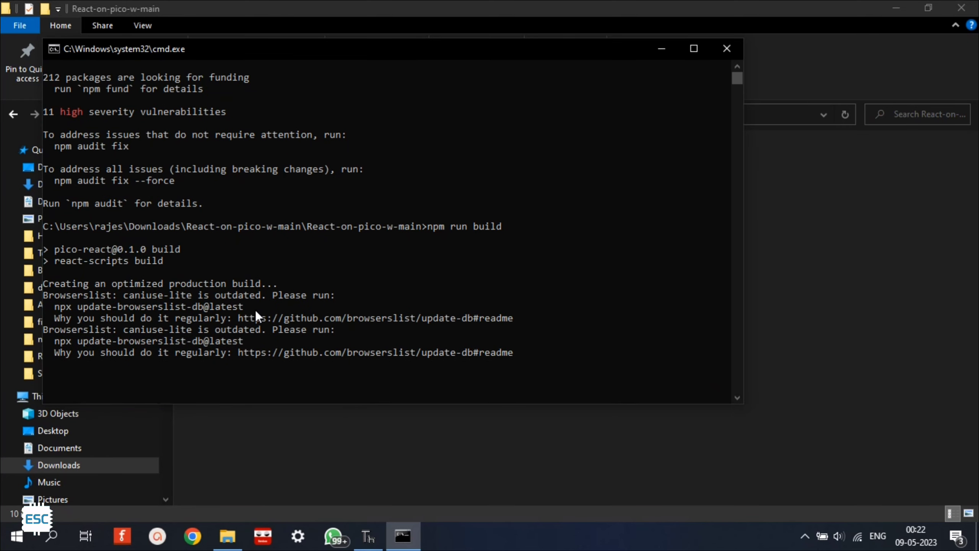
Install MicroPython 1.20.0 for the Raspberry Pi Pico W via the interpreter settings
{"action": "left_click", "coordinate": [367, 535]}
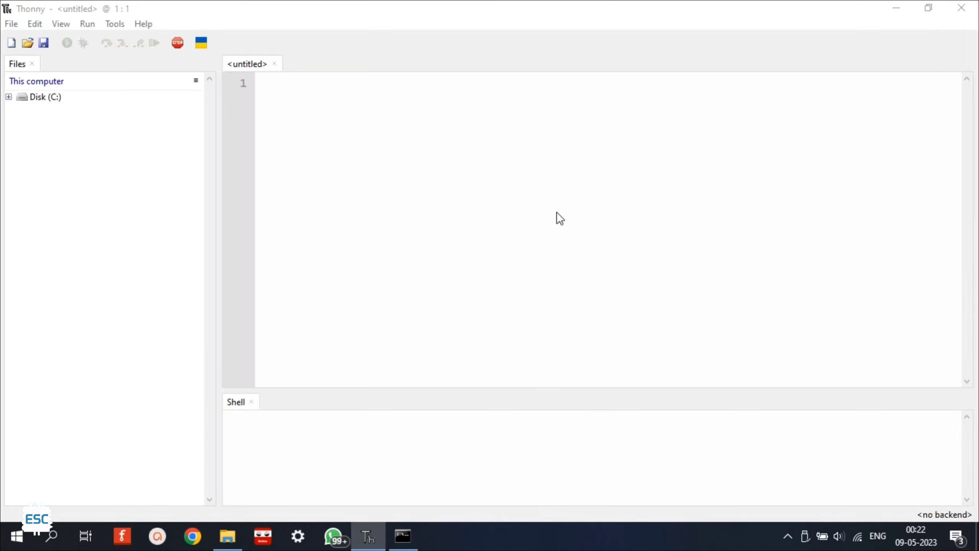
{"action": "left_click", "coordinate": [227, 541]}
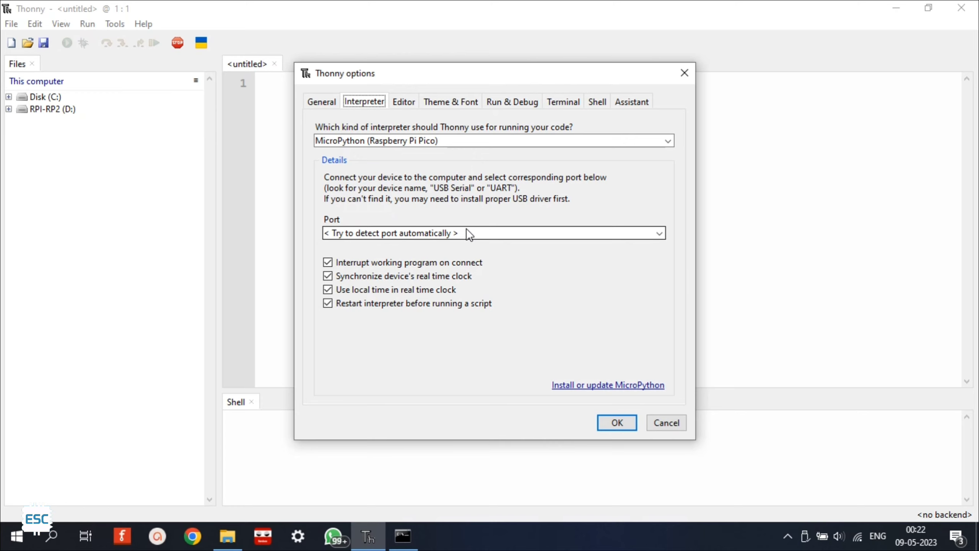
{"action": "mouse_move", "coordinate": [592, 395]}
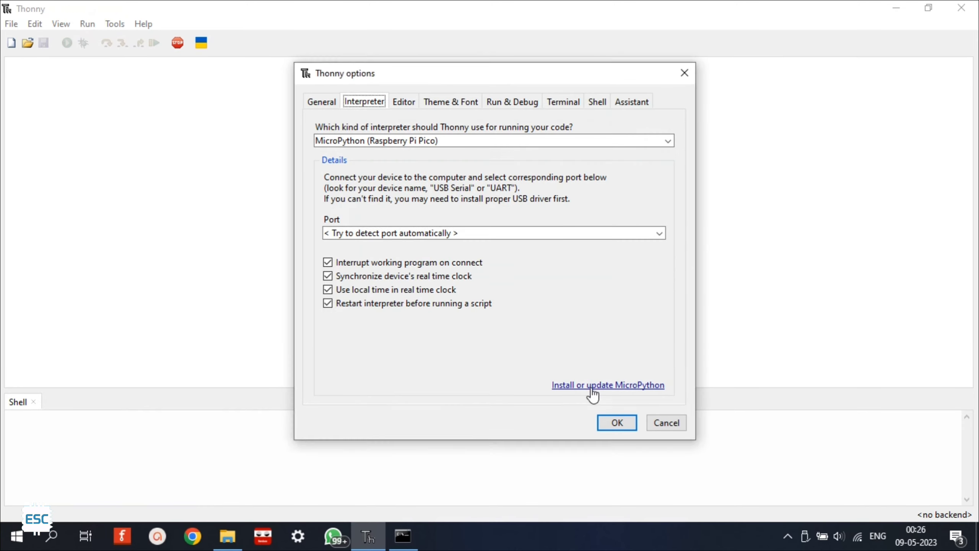
{"action": "left_click", "coordinate": [607, 385]}
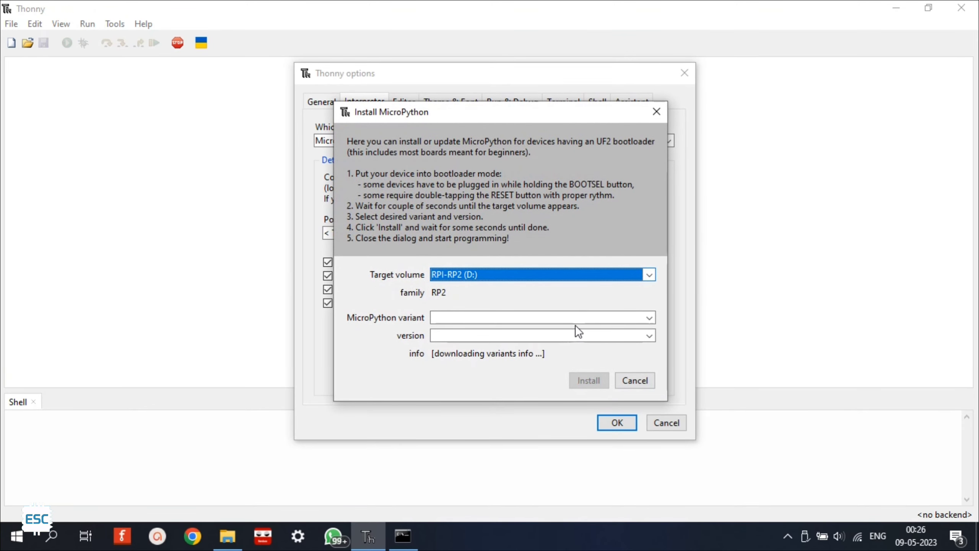
{"action": "left_click", "coordinate": [648, 318]}
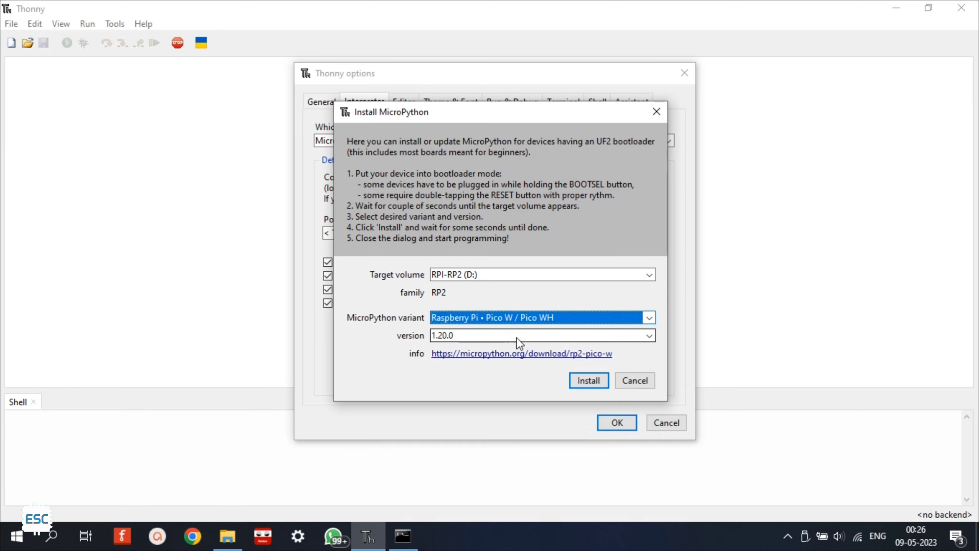
{"action": "left_click", "coordinate": [587, 381]}
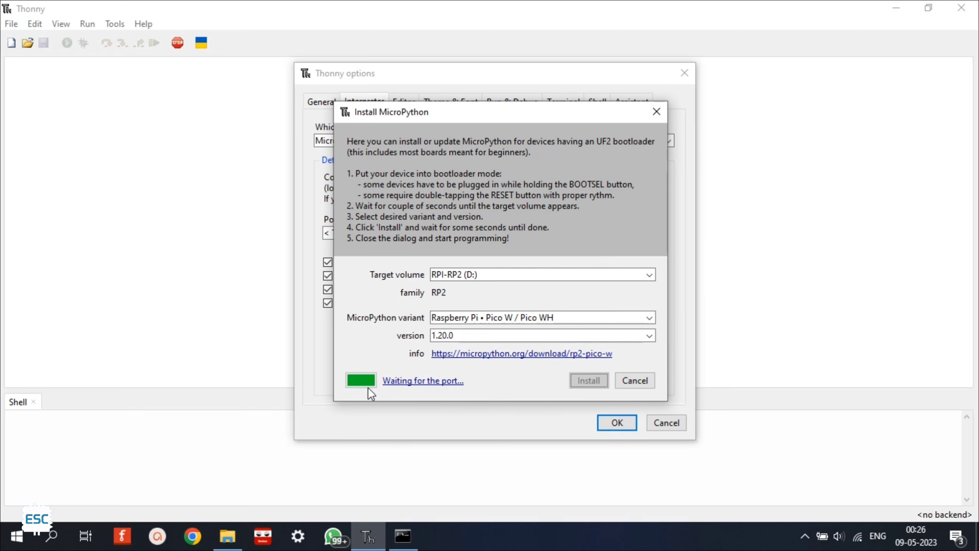
{"action": "left_click", "coordinate": [60, 24]}
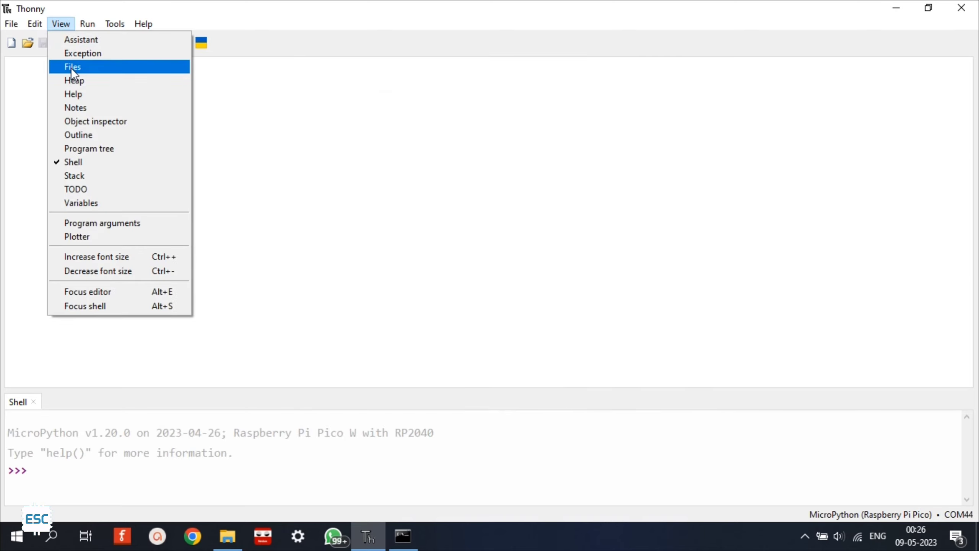
Show the Files panel and search the package manager for 'phew'
{"action": "left_click", "coordinate": [73, 67]}
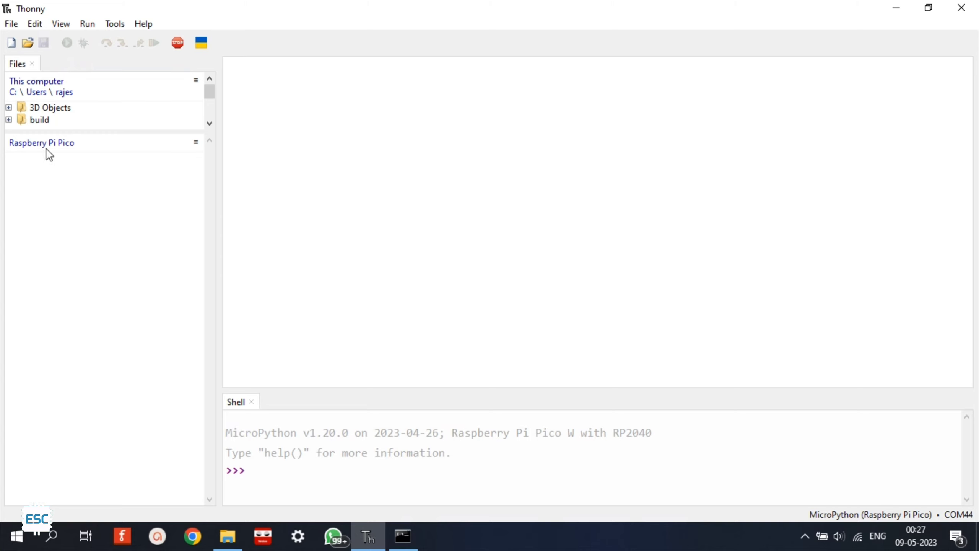
{"action": "left_click", "coordinate": [114, 24]}
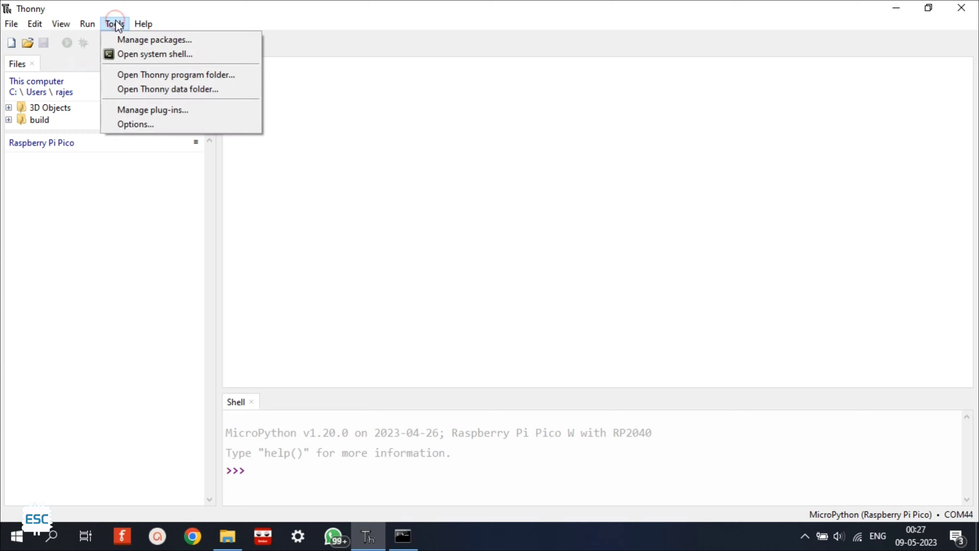
{"action": "left_click", "coordinate": [154, 39]}
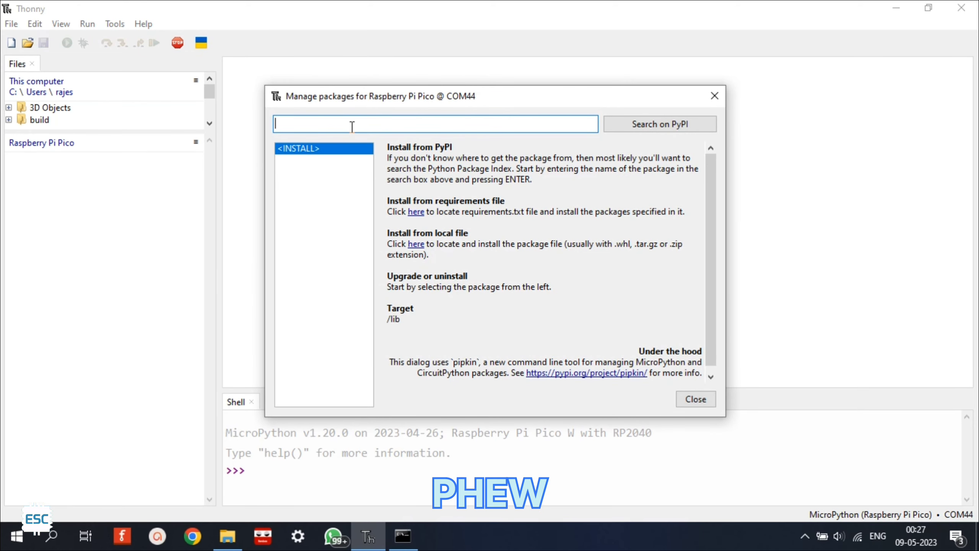
{"action": "type", "text": "phew"}
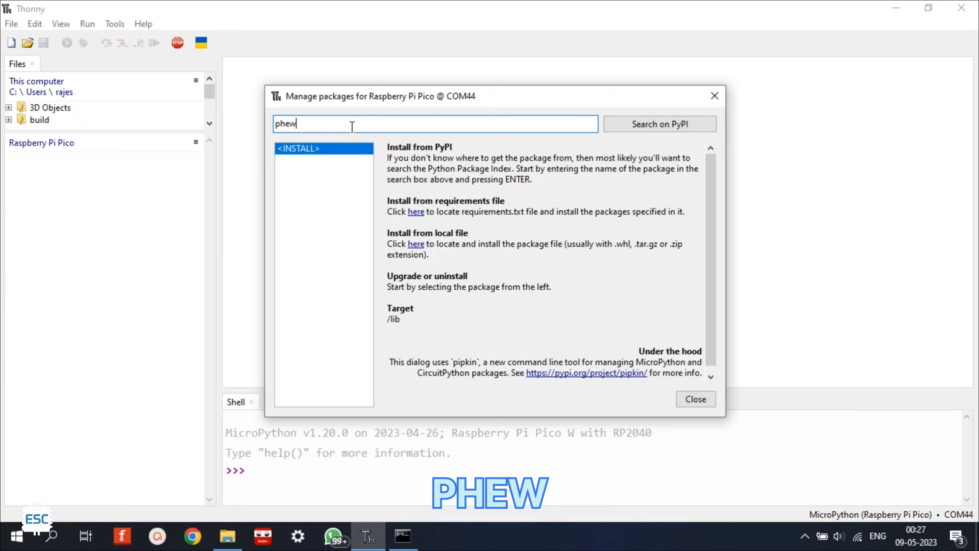
Install the micropython-phew package onto the Pico
{"action": "left_click", "coordinate": [659, 124]}
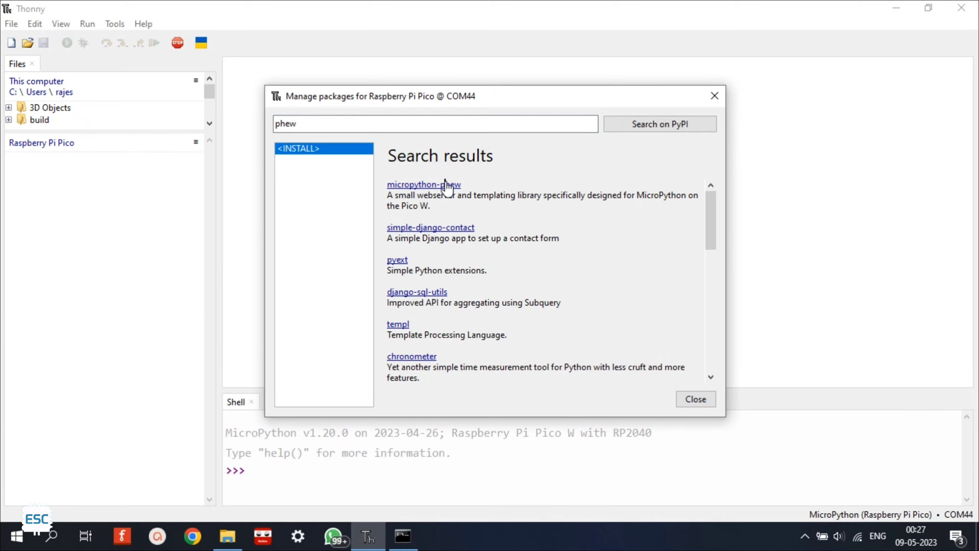
{"action": "left_click", "coordinate": [423, 186]}
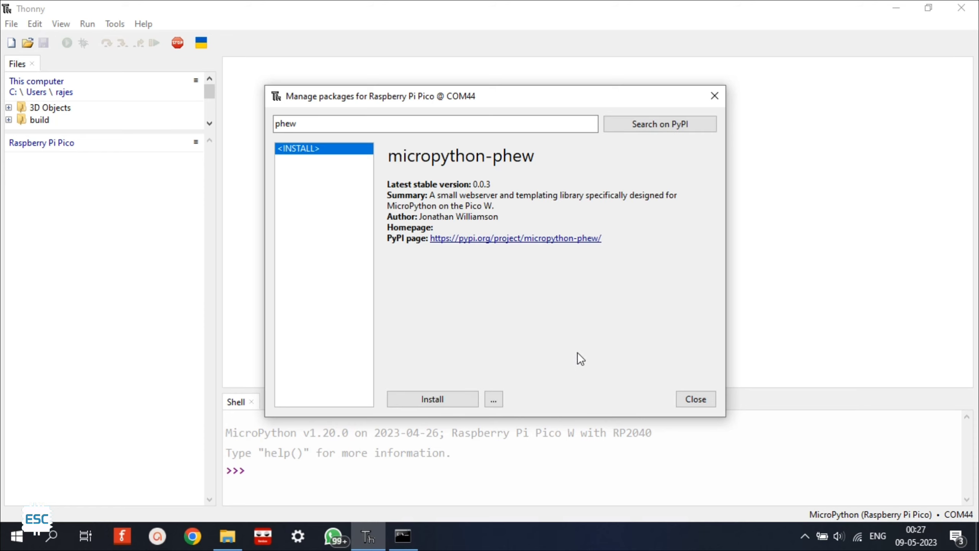
{"action": "left_click", "coordinate": [431, 400]}
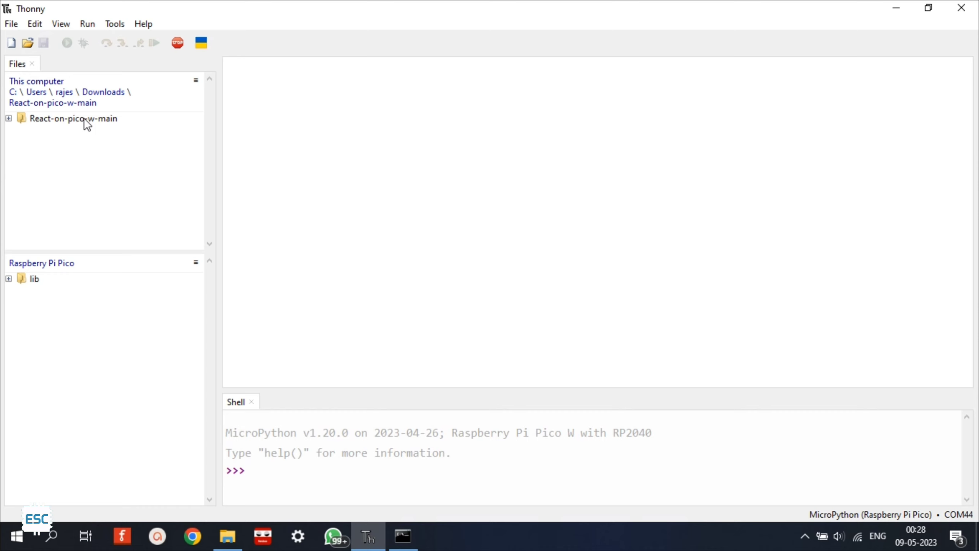
Upload the project's build folder to the Pico's root with 'Upload to /'
{"action": "double_click", "coordinate": [73, 118]}
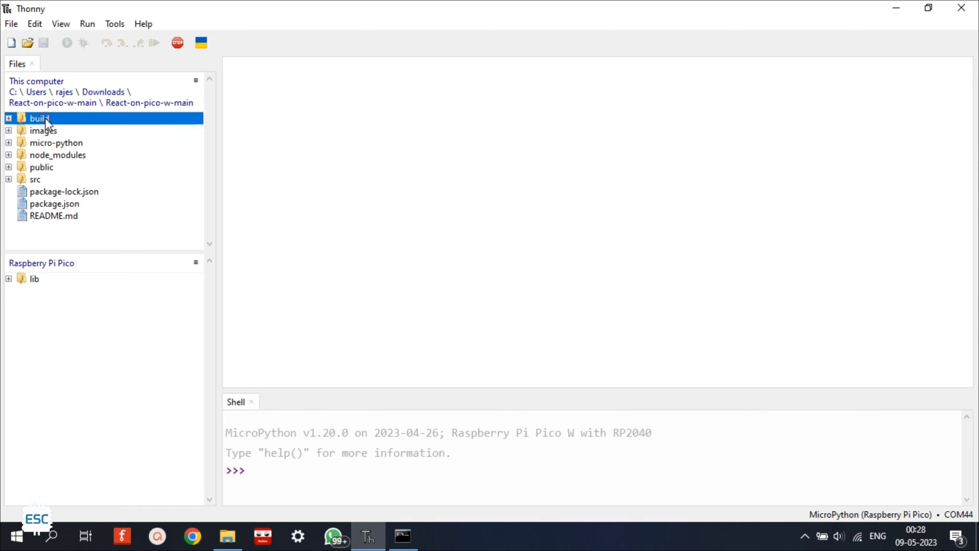
{"action": "right_click", "coordinate": [39, 118]}
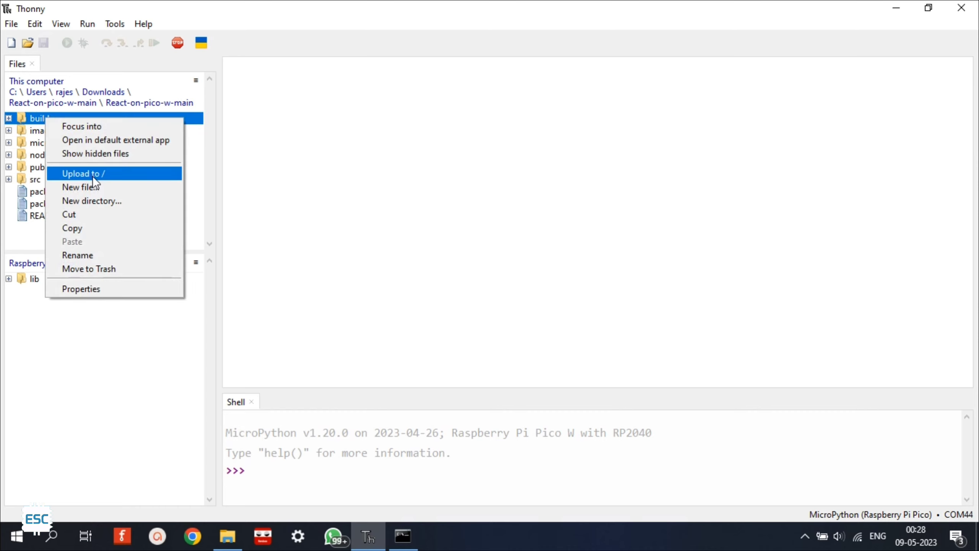
{"action": "left_click", "coordinate": [82, 174]}
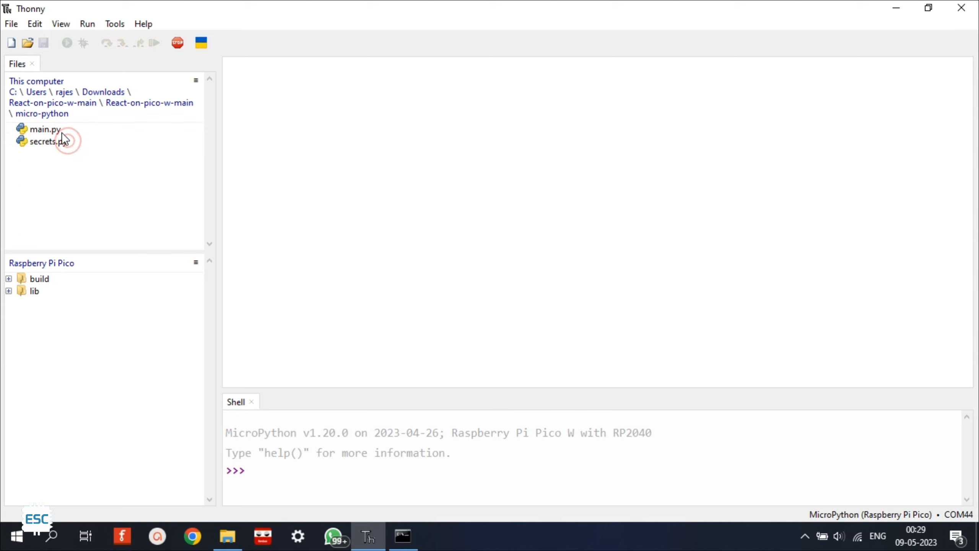
Edit secrets.py with Wi-Fi SSID 'edison science corner' and a new password
{"action": "double_click", "coordinate": [46, 141]}
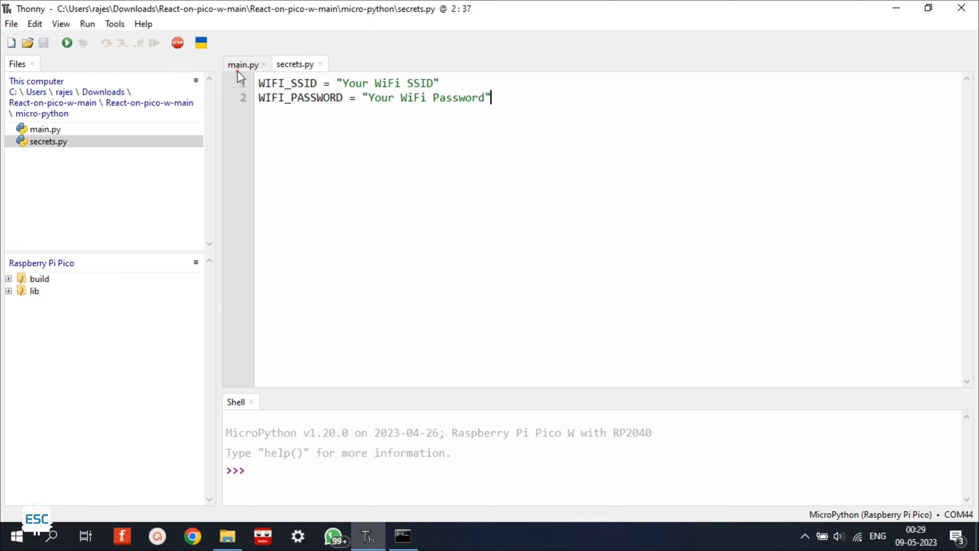
{"action": "left_click", "coordinate": [243, 65]}
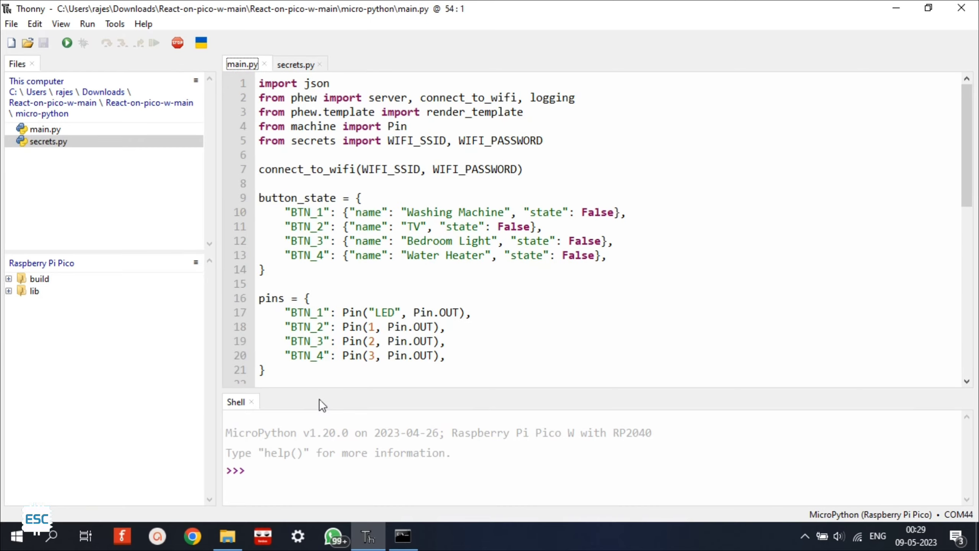
{"action": "left_click", "coordinate": [293, 64]}
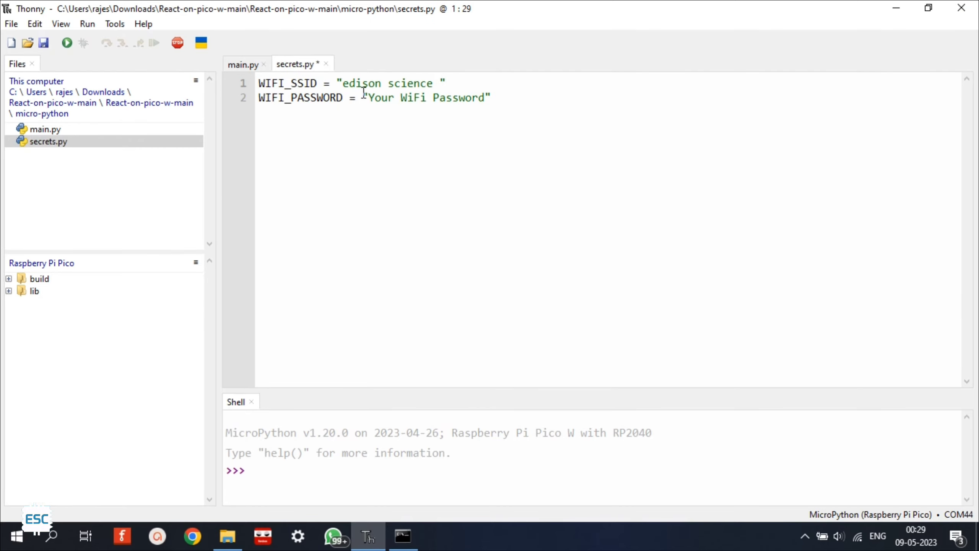
{"action": "type", "text": "d"}
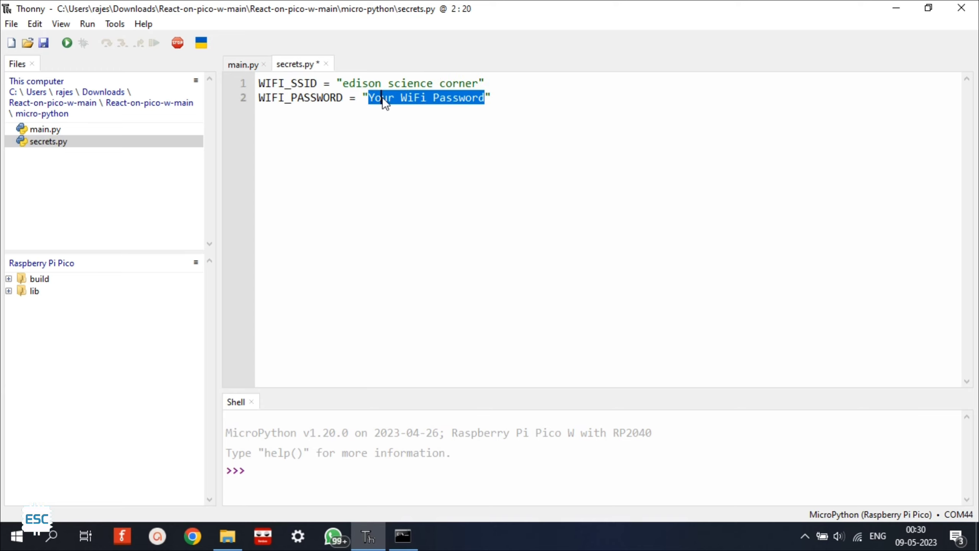
{"action": "type", "text": "eeeeeeee"}
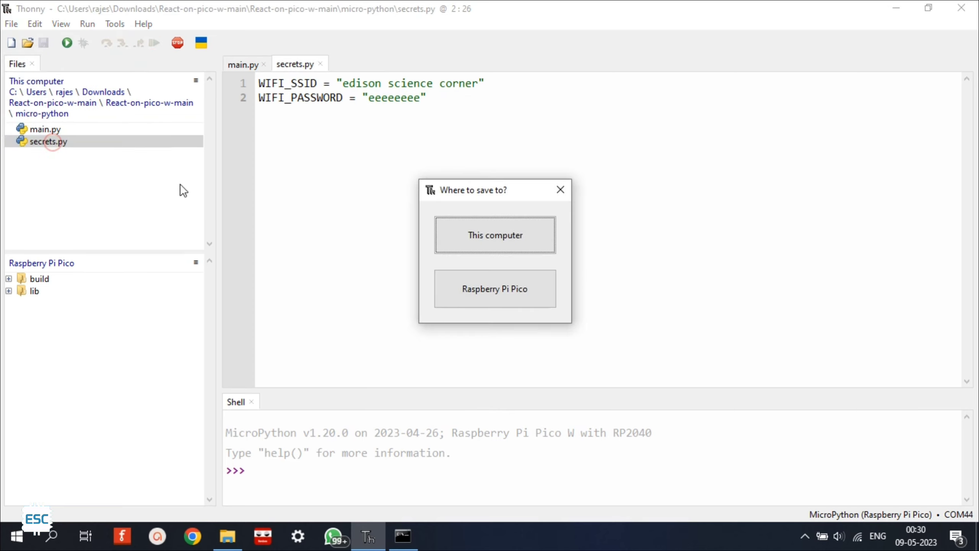
Save secrets.py onto the Raspberry Pi Pico
{"action": "left_click", "coordinate": [495, 288]}
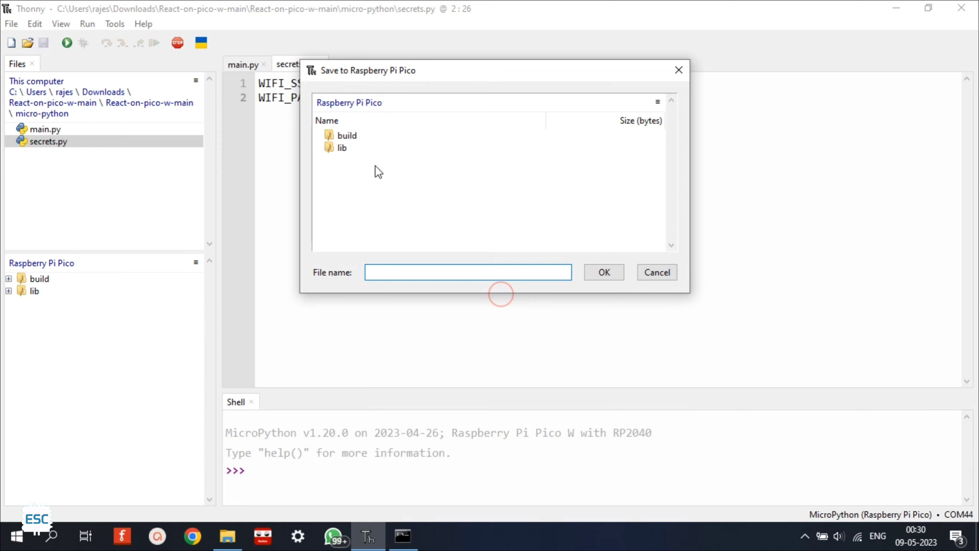
{"action": "type", "text": "s"}
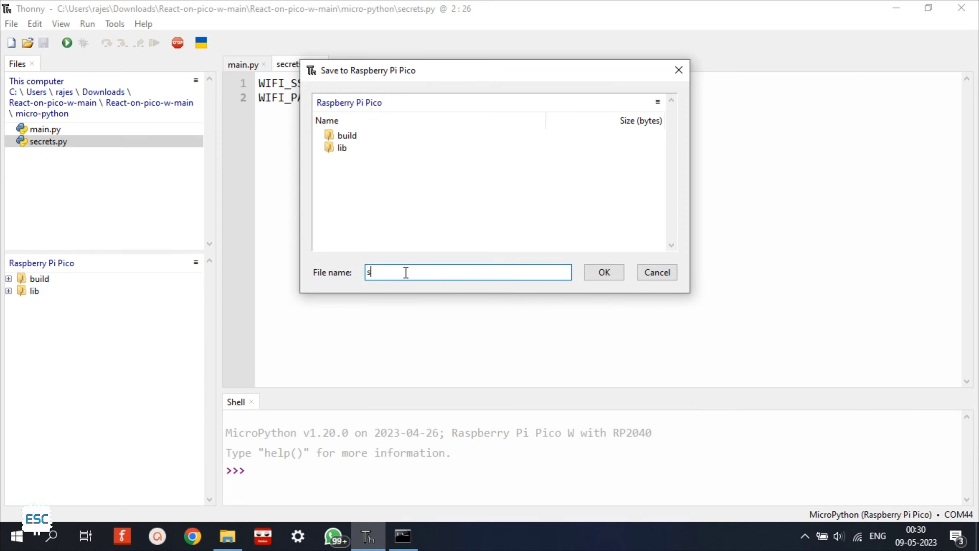
{"action": "type", "text": "ecrets.p"}
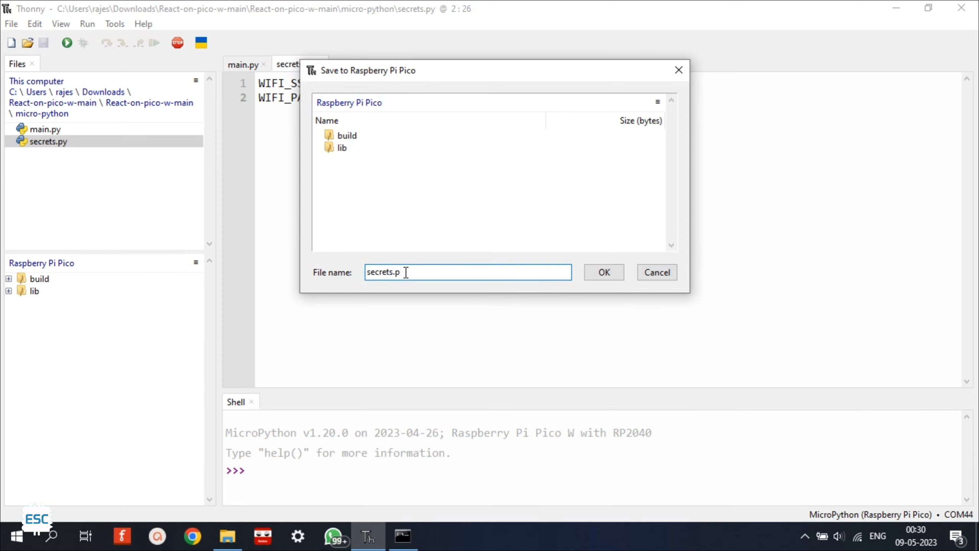
{"action": "left_click", "coordinate": [603, 272]}
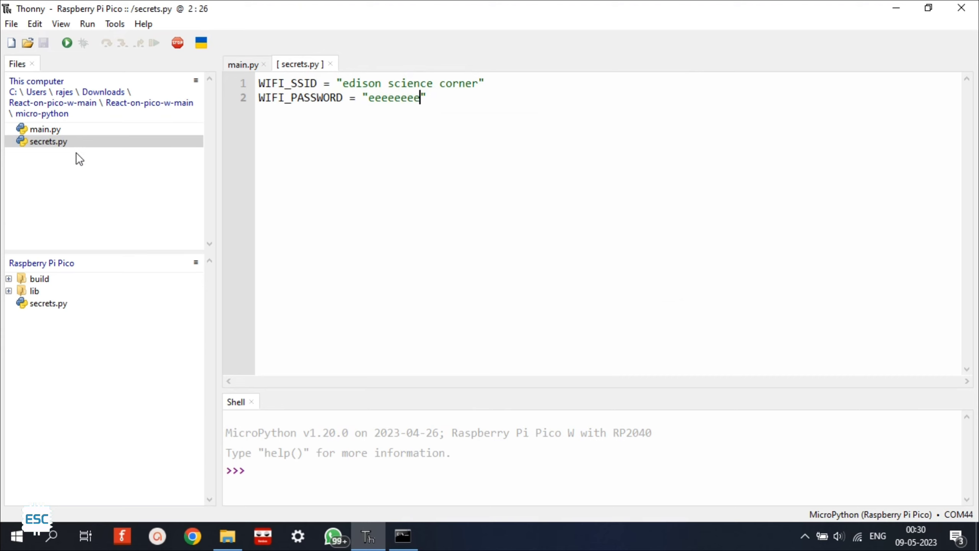
Save a copy of main.py onto the Pico and run it to start the server on port 80
{"action": "left_click", "coordinate": [10, 24]}
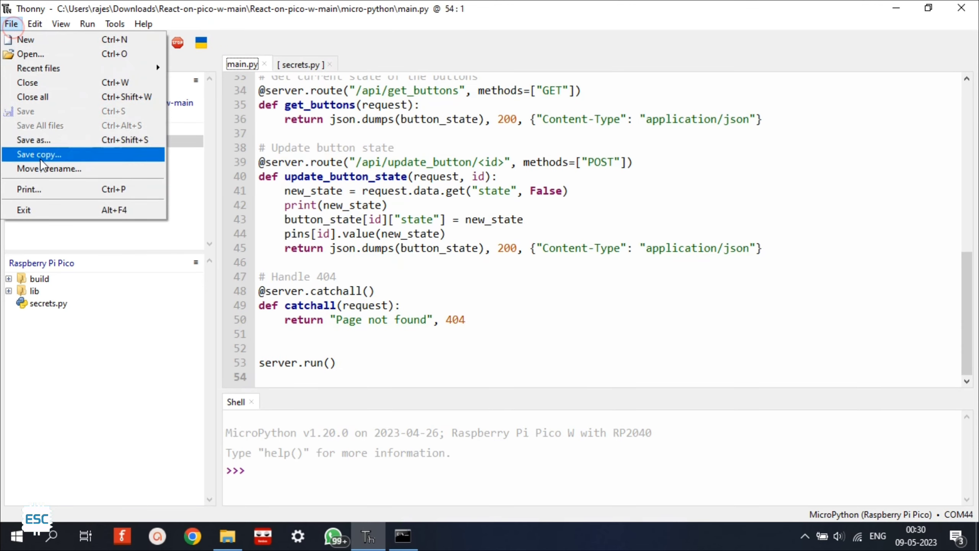
{"action": "left_click", "coordinate": [38, 155]}
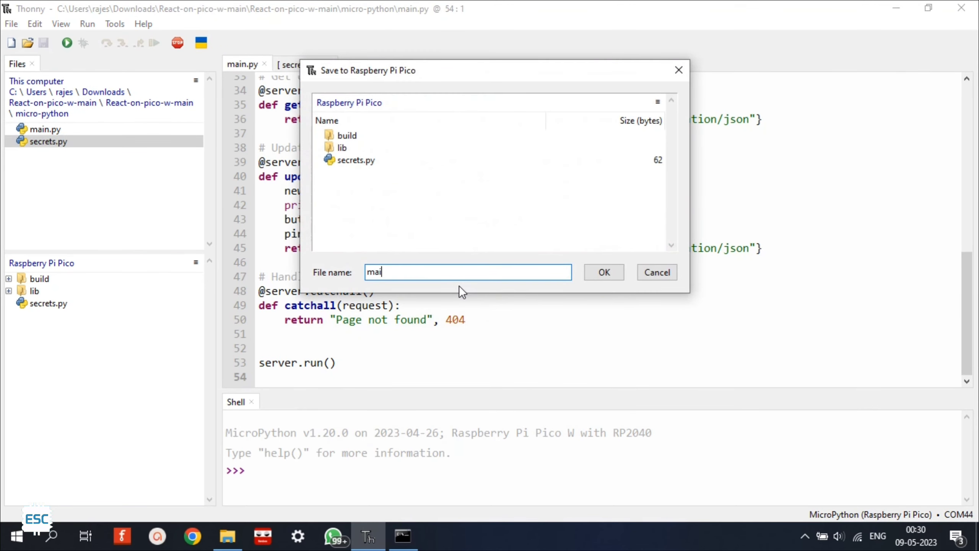
{"action": "left_click", "coordinate": [603, 272]}
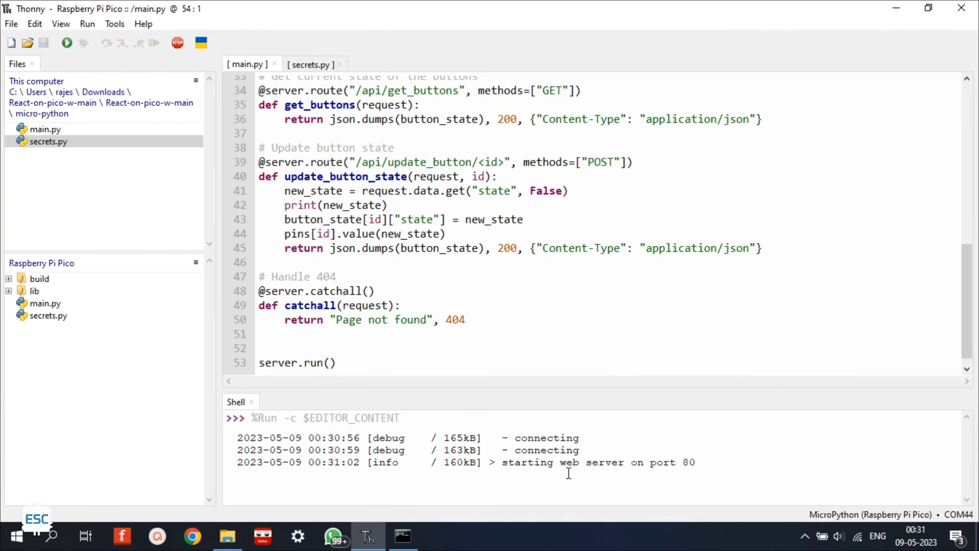
{"action": "left_click", "coordinate": [438, 536]}
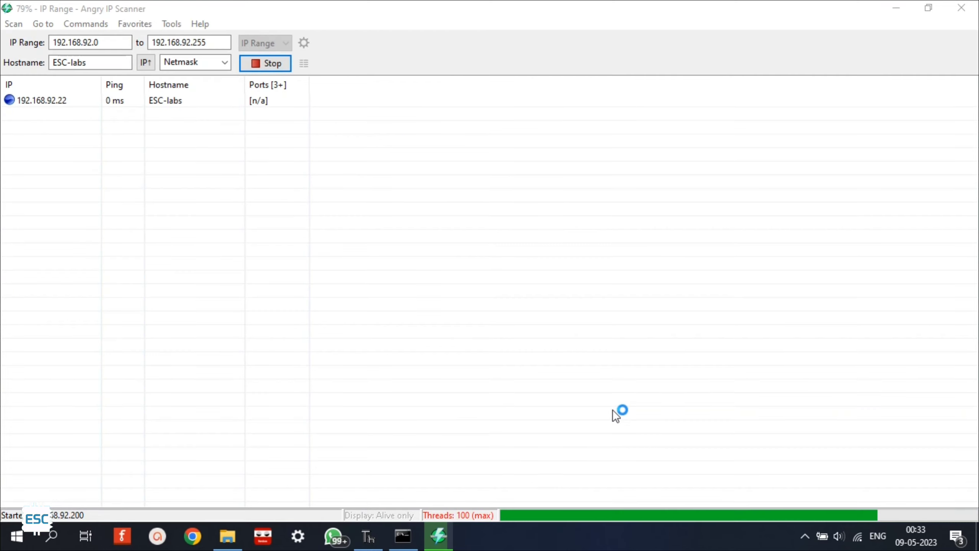
{"action": "mouse_move", "coordinate": [137, 139]}
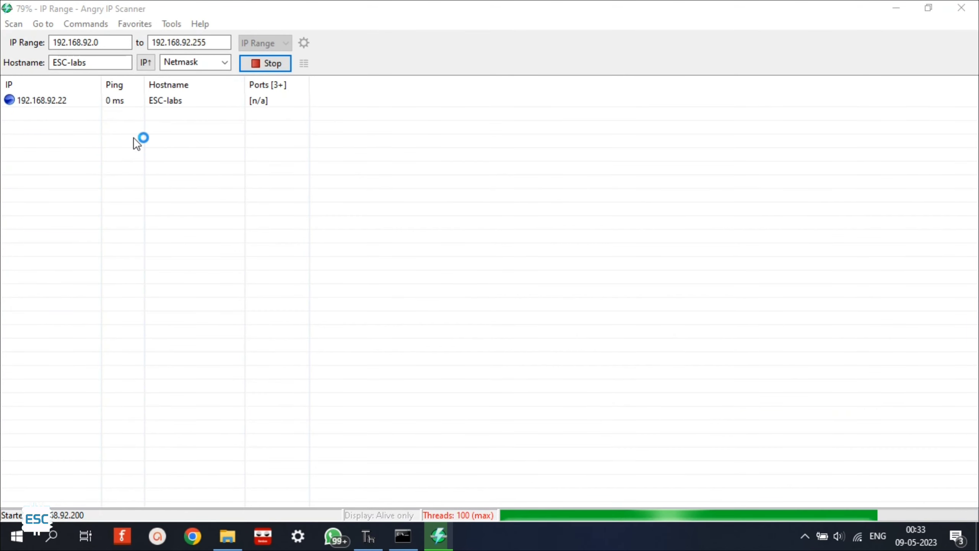
{"action": "left_click", "coordinate": [271, 62]}
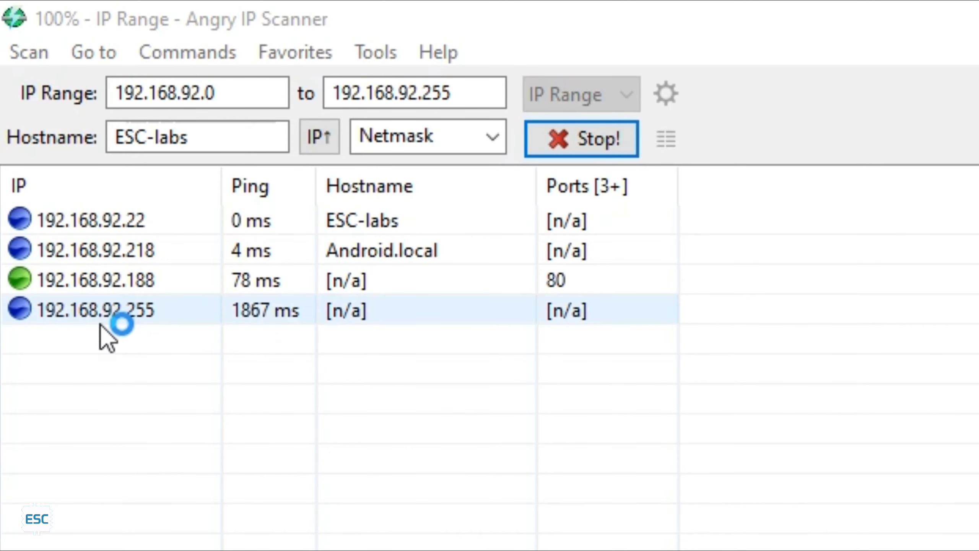
{"action": "left_click", "coordinate": [581, 139]}
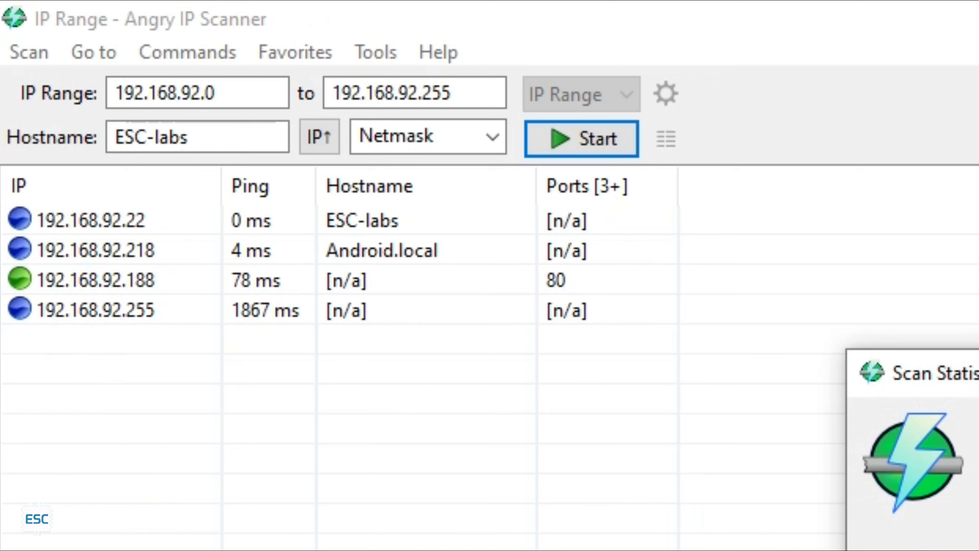
{"action": "left_click", "coordinate": [97, 280]}
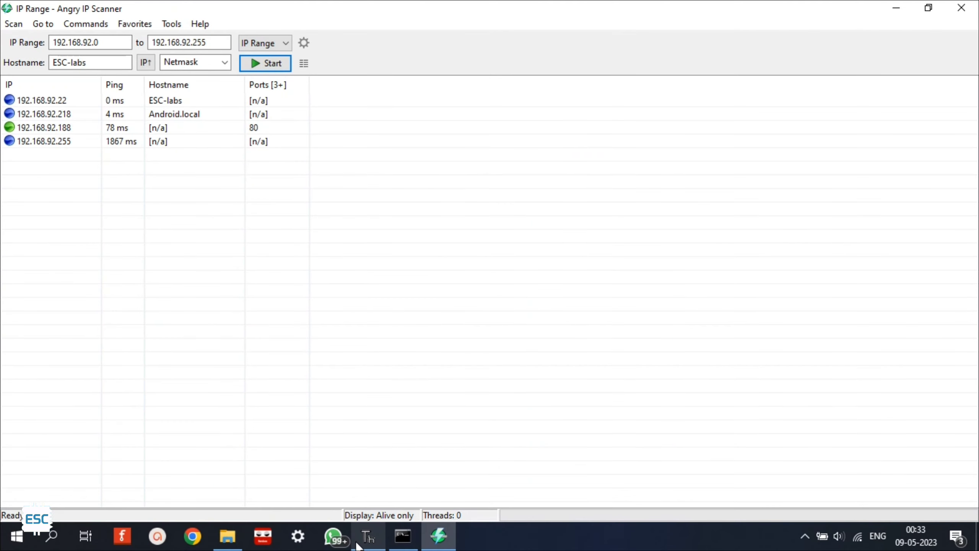
{"action": "left_click", "coordinate": [367, 536]}
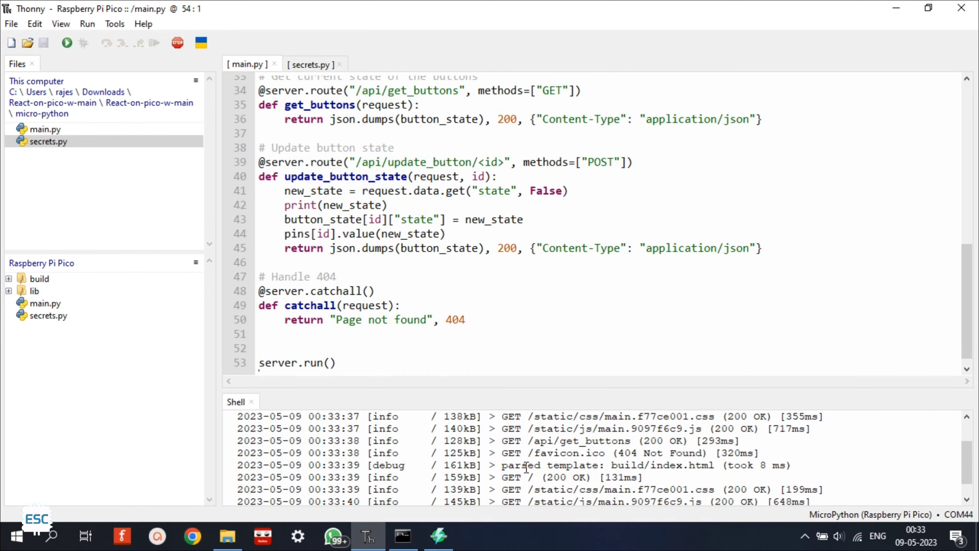